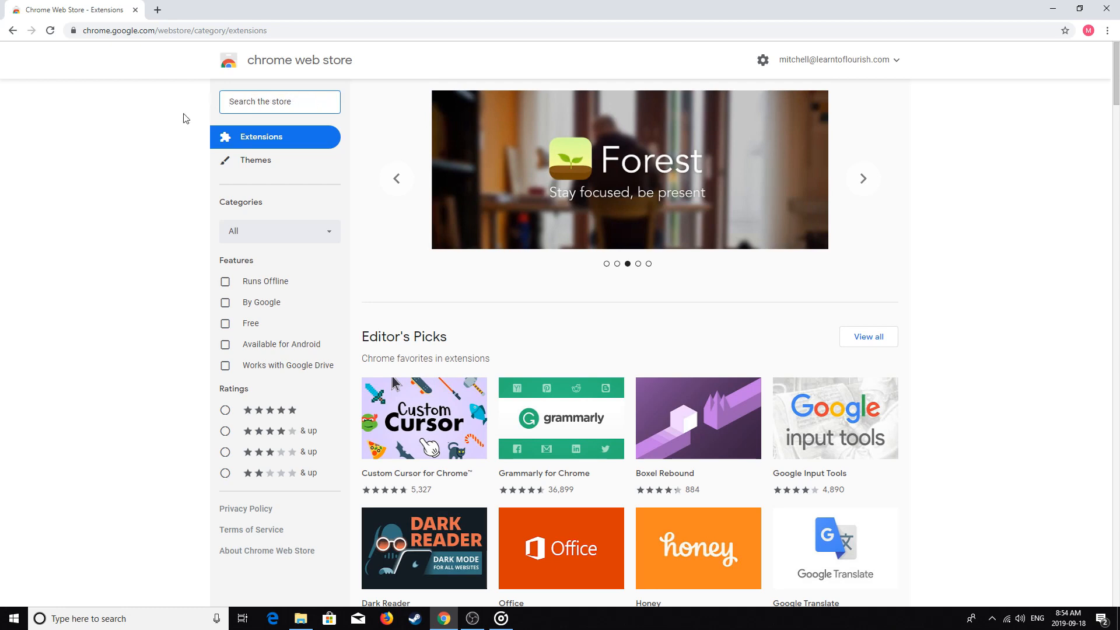
- Search the store for 'loom', open Loom - Video Recorder and add the extension to Chrome
text(loom)
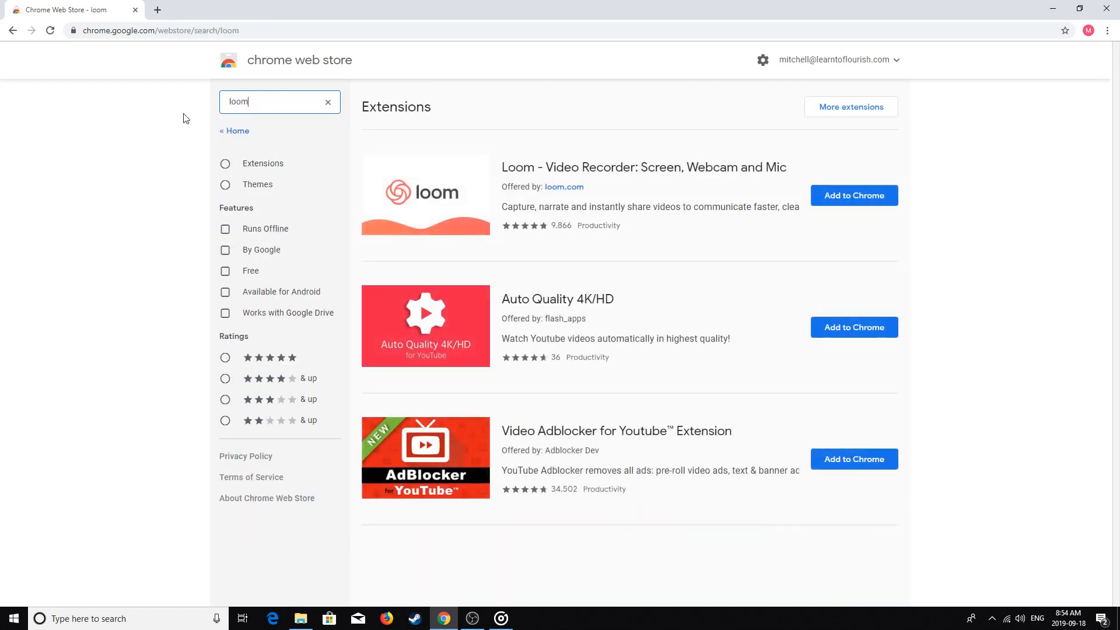
click(854, 196)
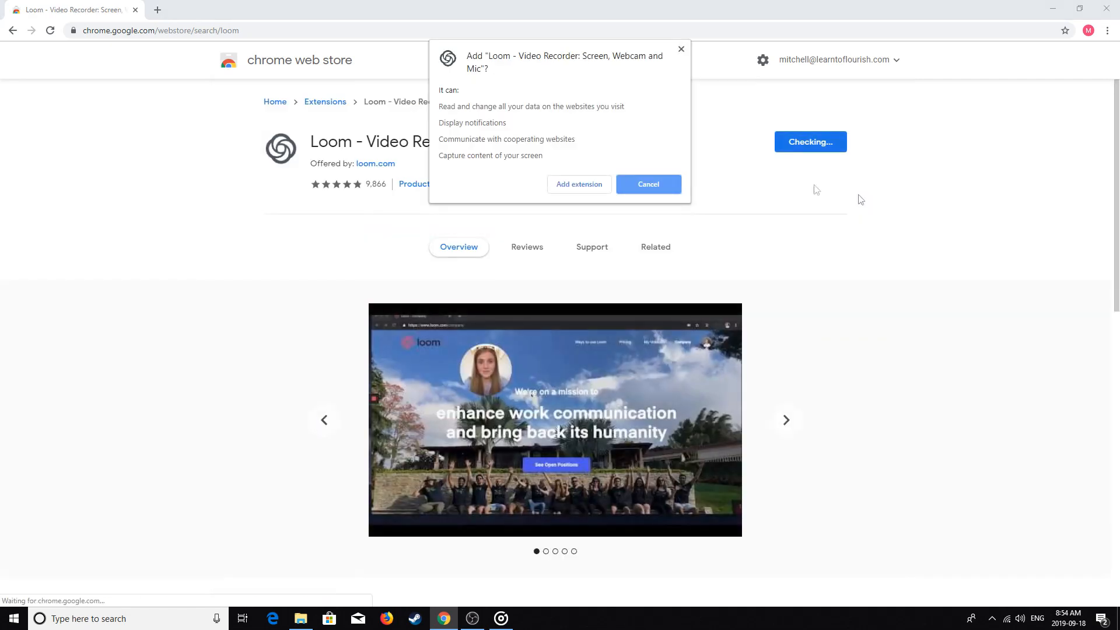
click(649, 185)
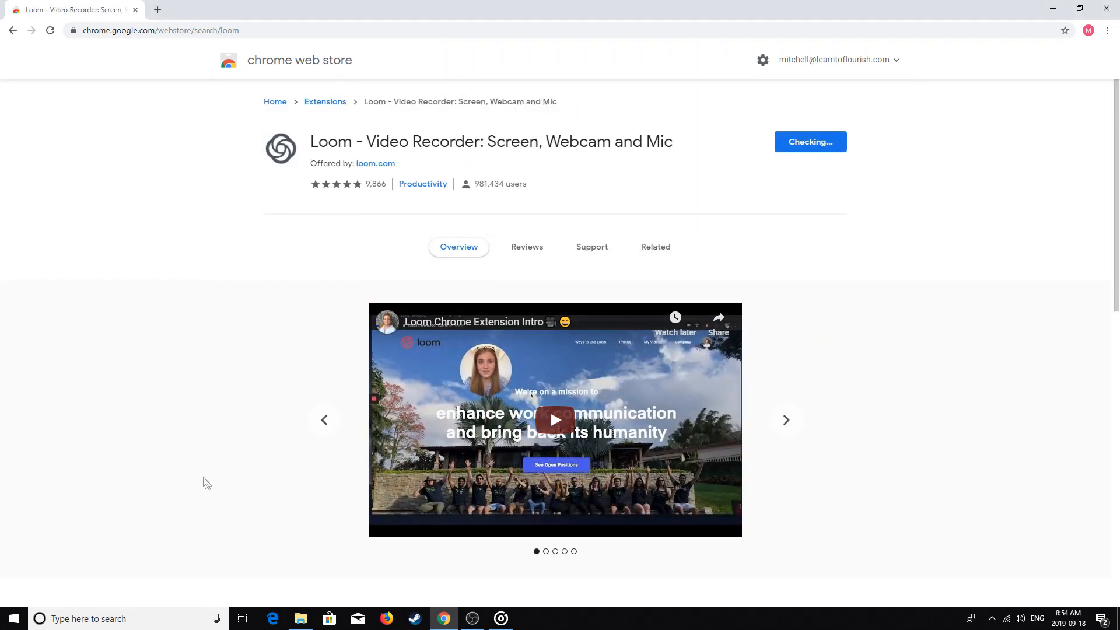
- Launch the installed Loom extension from the toolbar and sign in with Slack
click(810, 142)
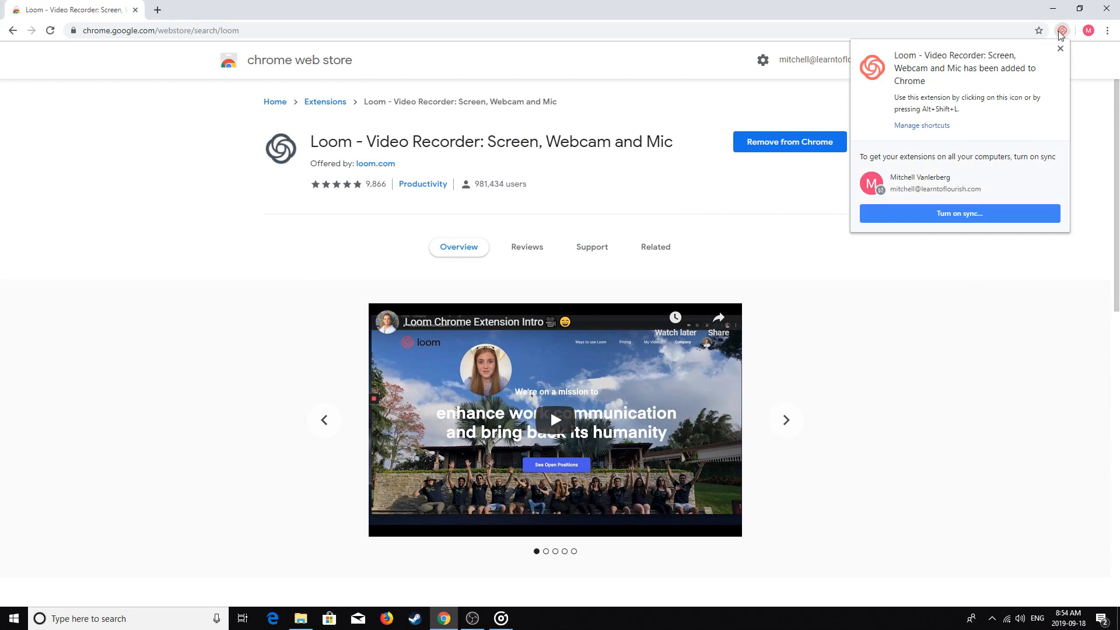
click(1062, 31)
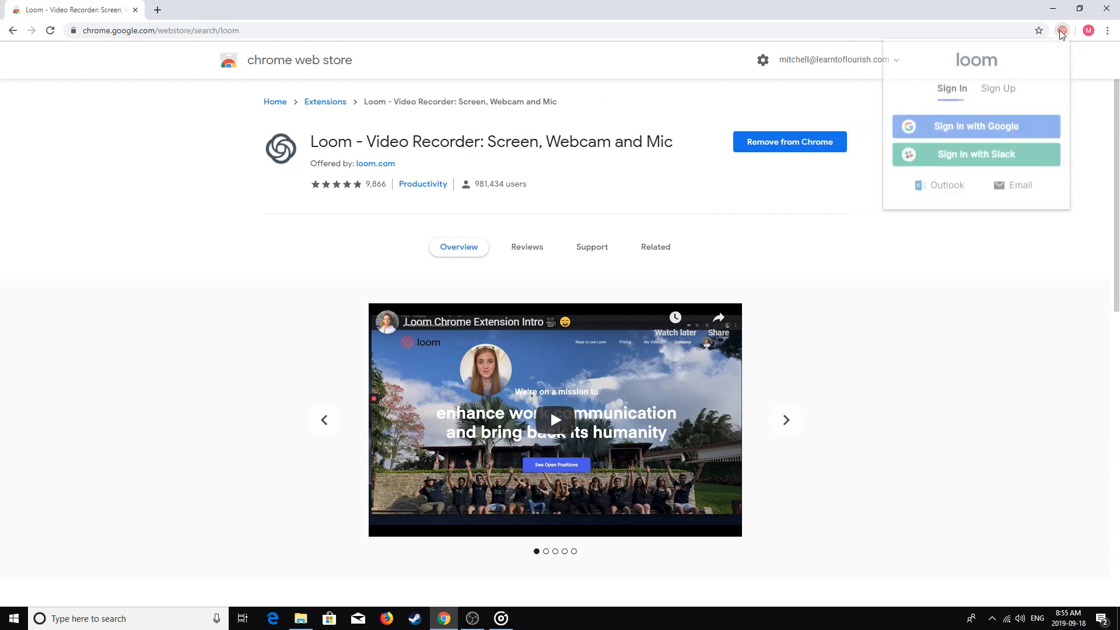
mouse_move(973, 166)
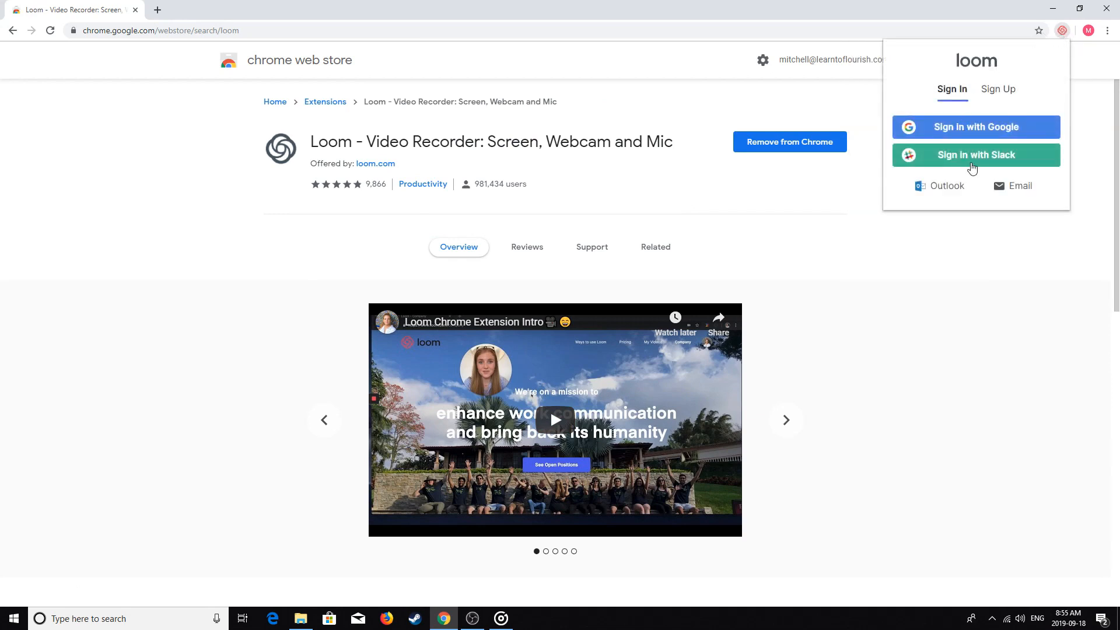
click(999, 88)
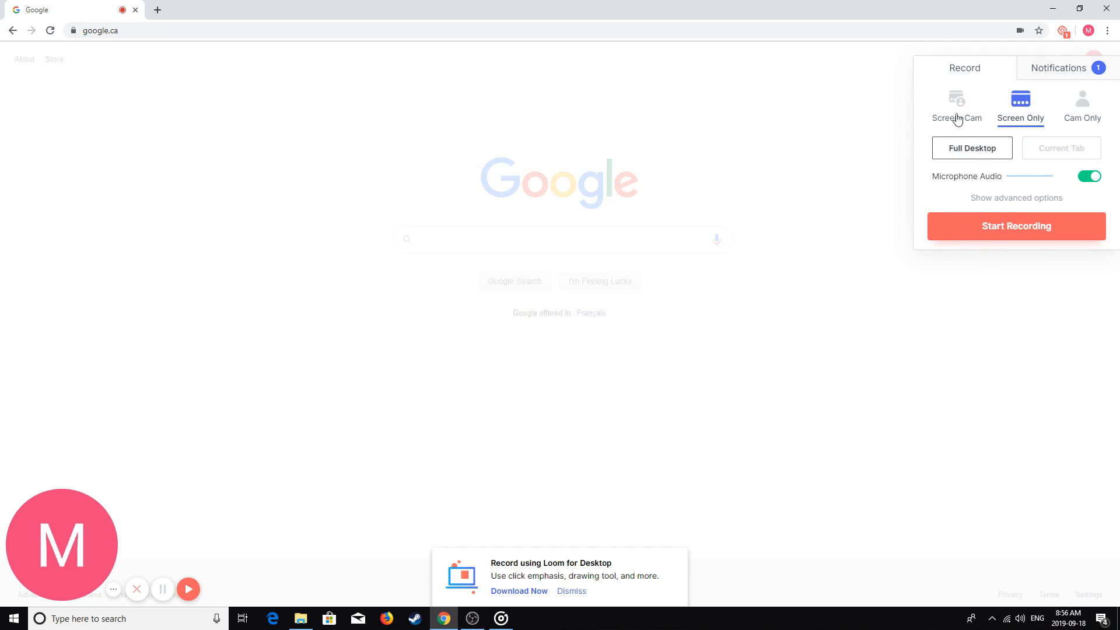
mouse_move(943, 128)
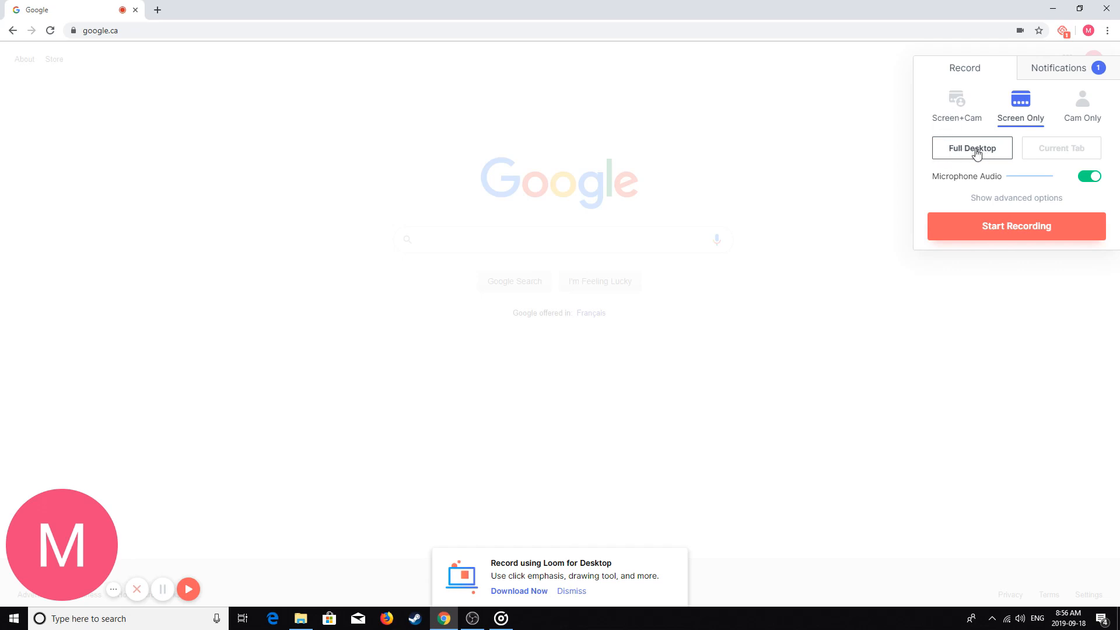
- Keep Screen Only and choose Current Tab, leaving microphone audio on
click(1062, 148)
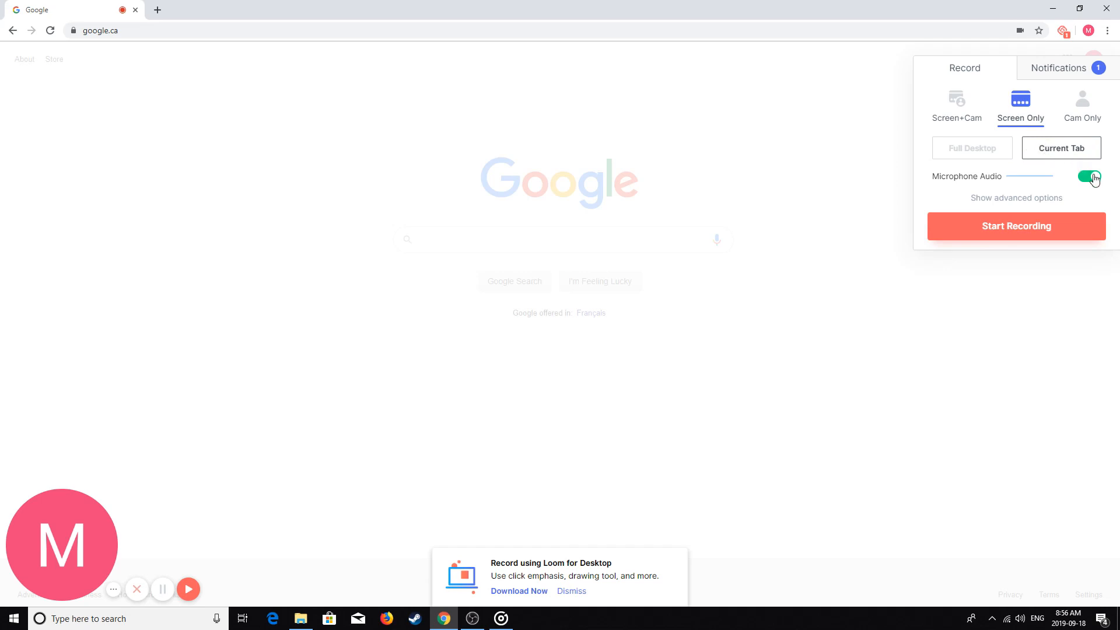
mouse_move(1074, 183)
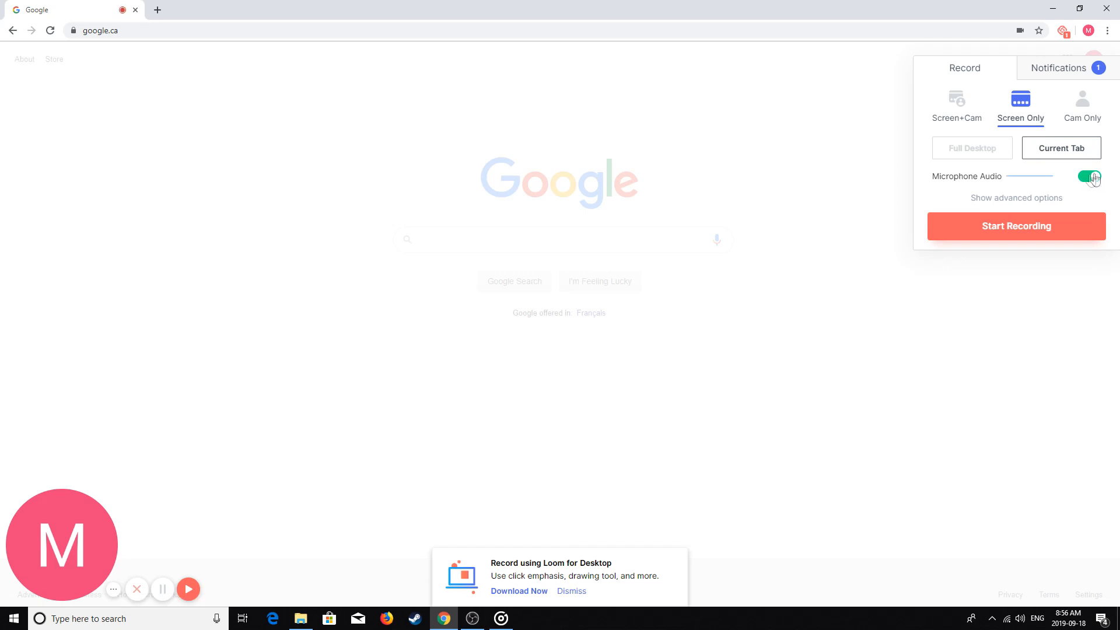
- Review the advanced options (microphone source, toggles) and start recording the Google tab
click(1018, 198)
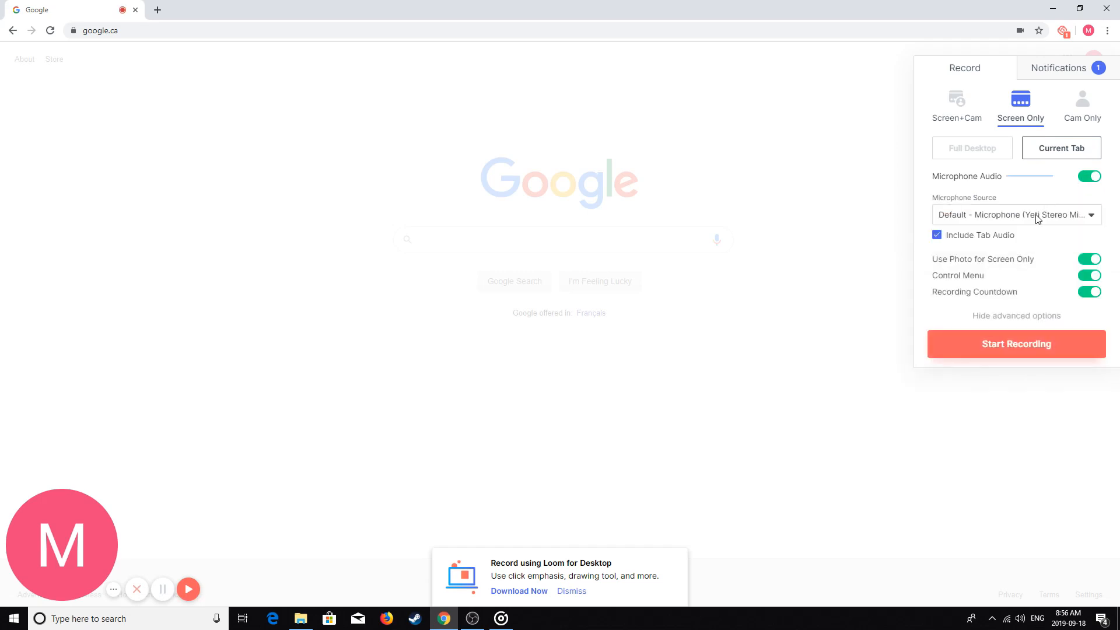
mouse_move(1021, 244)
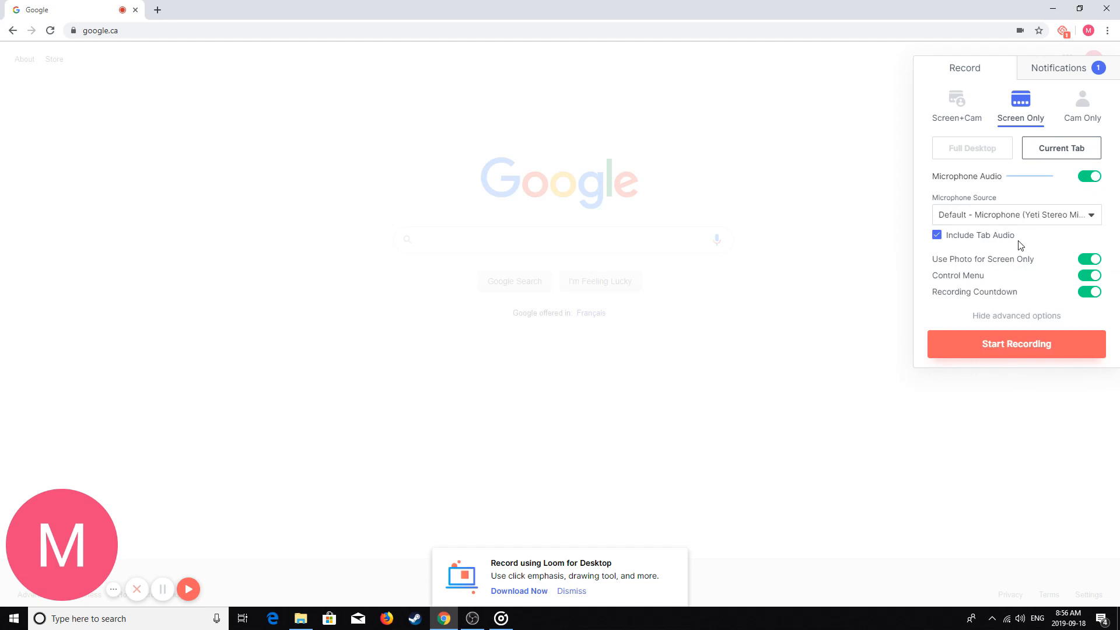
mouse_move(1023, 255)
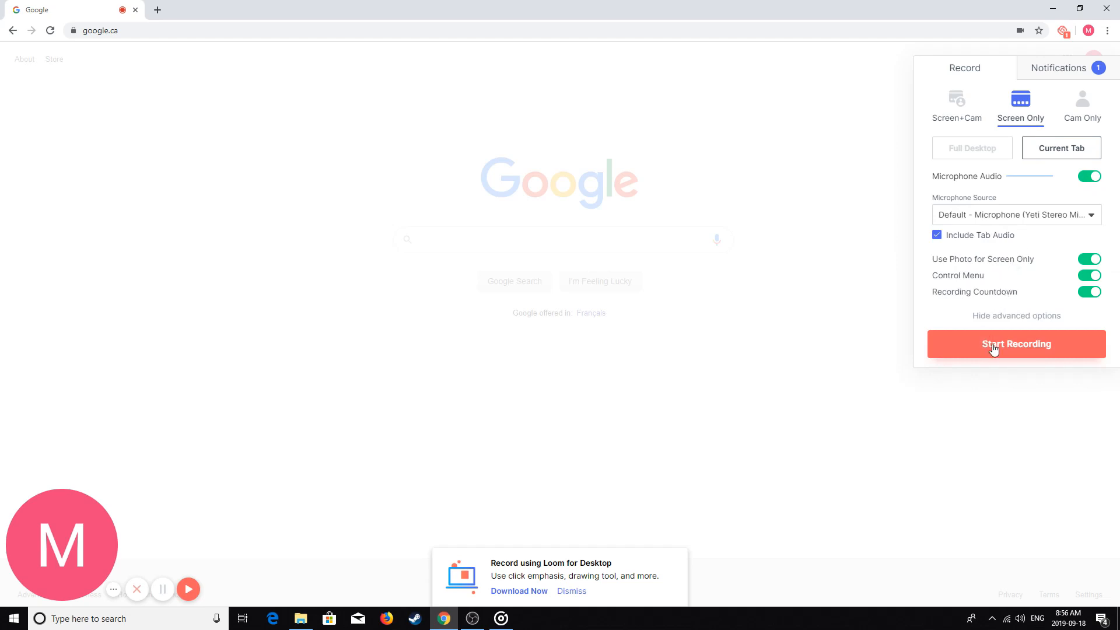
click(1016, 345)
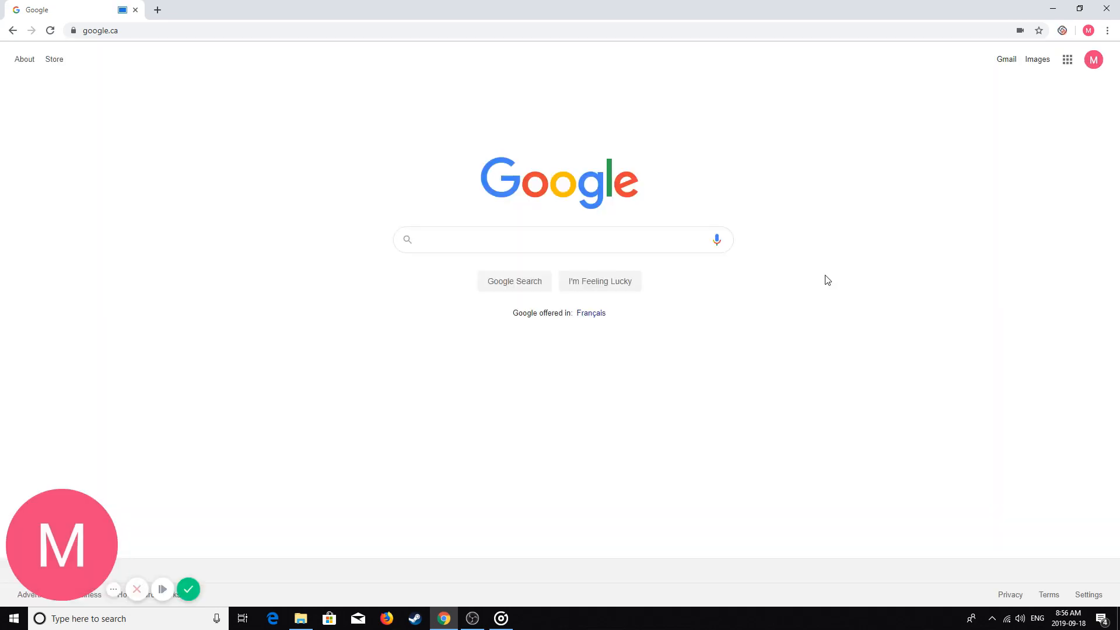
- Let the Google page record for a few seconds, then finish with the green check
click(162, 588)
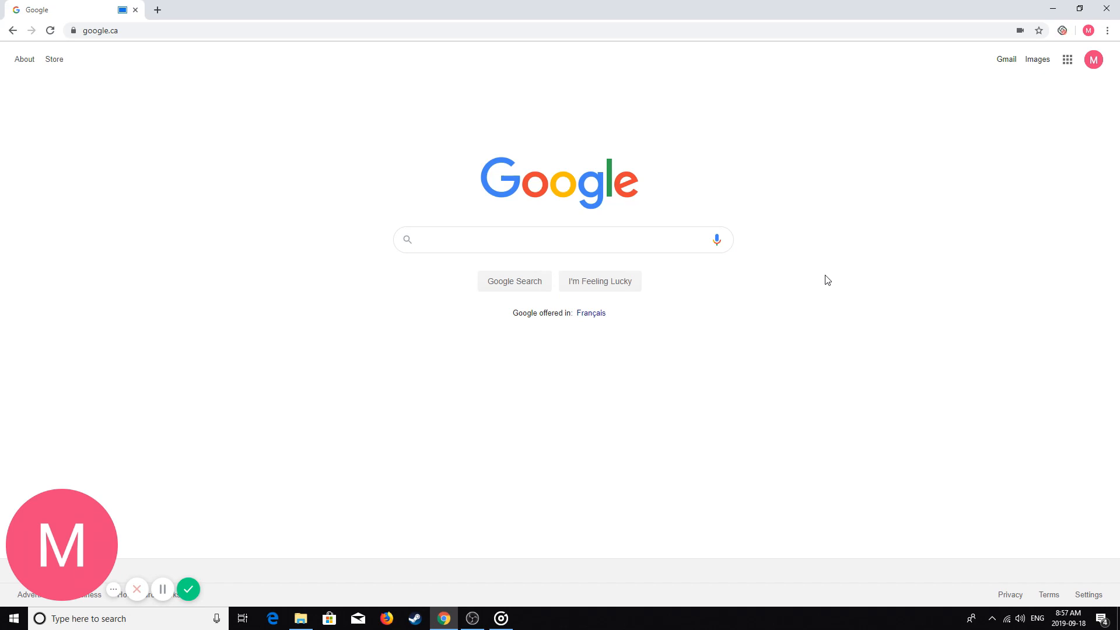
mouse_move(155, 560)
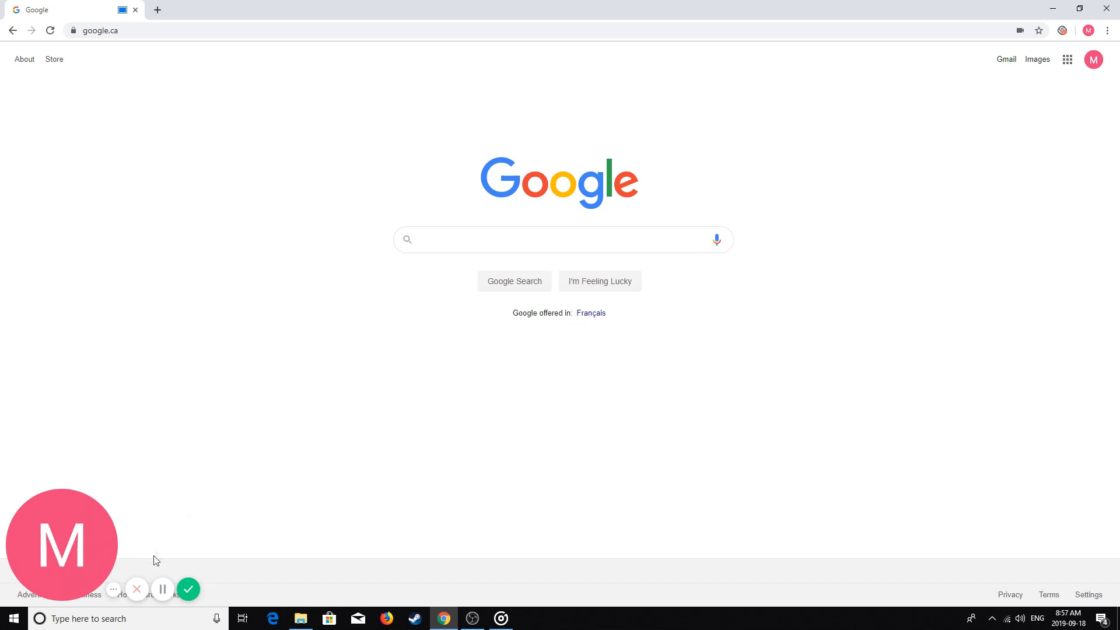
mouse_move(137, 590)
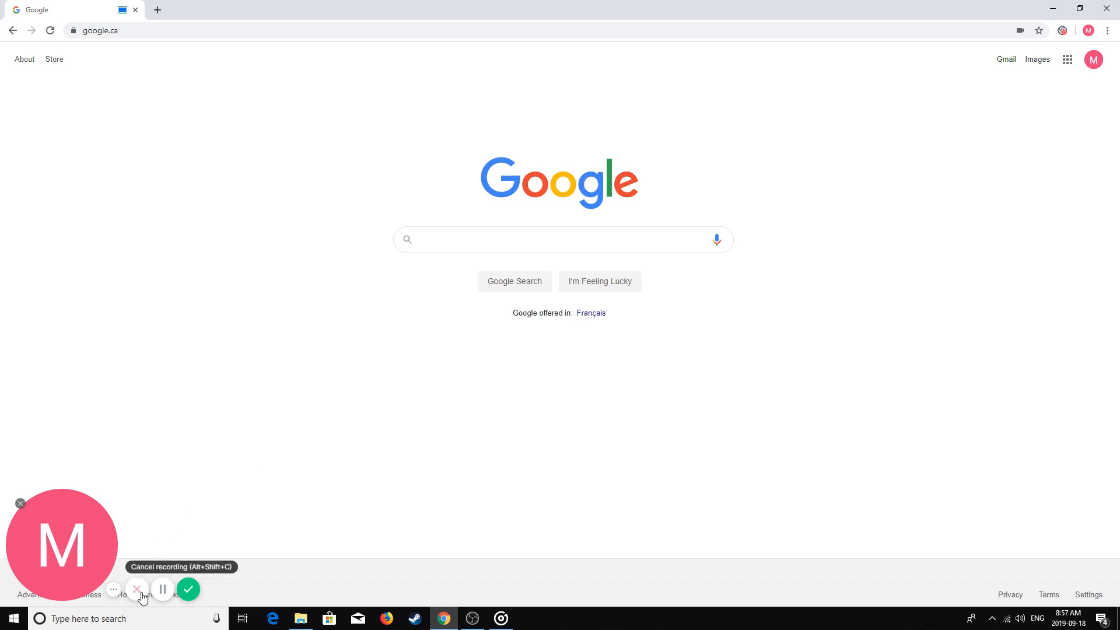
mouse_move(165, 597)
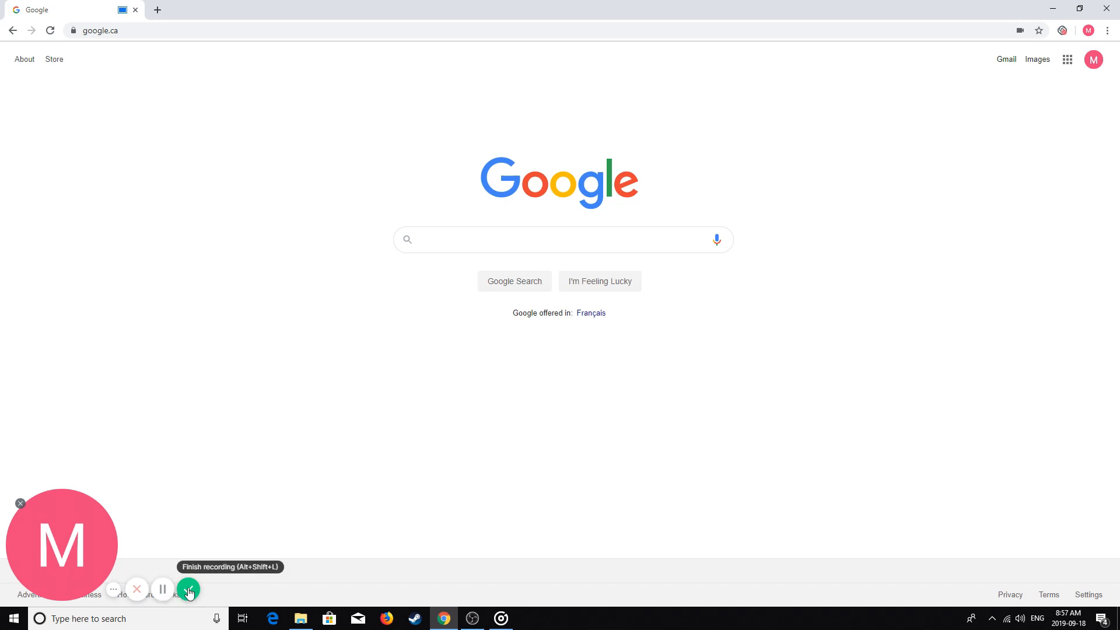
click(189, 590)
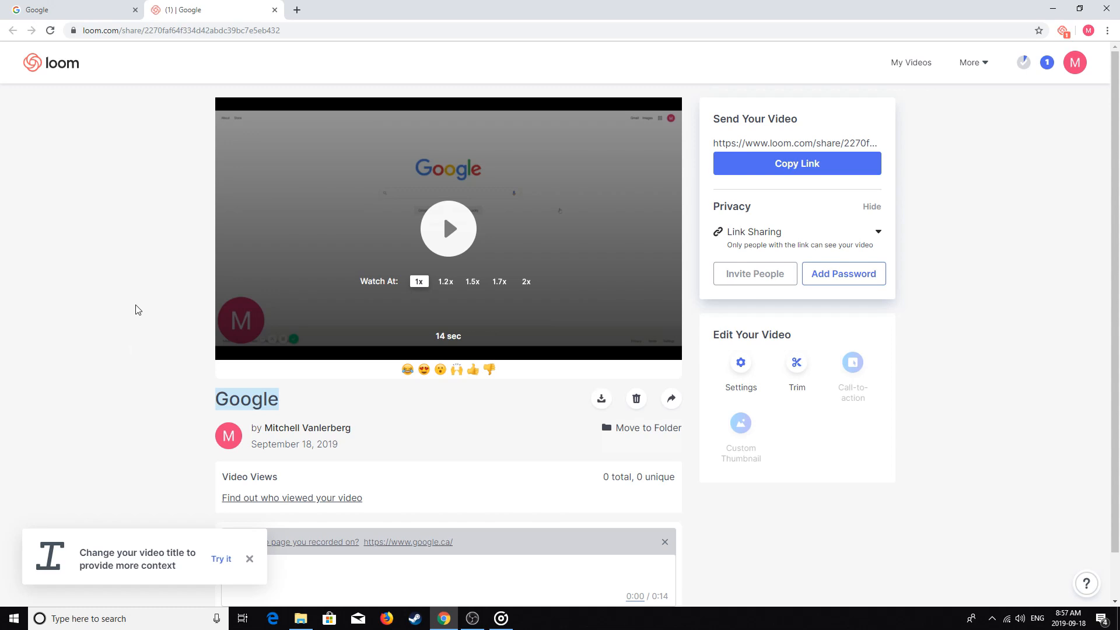
mouse_move(188, 424)
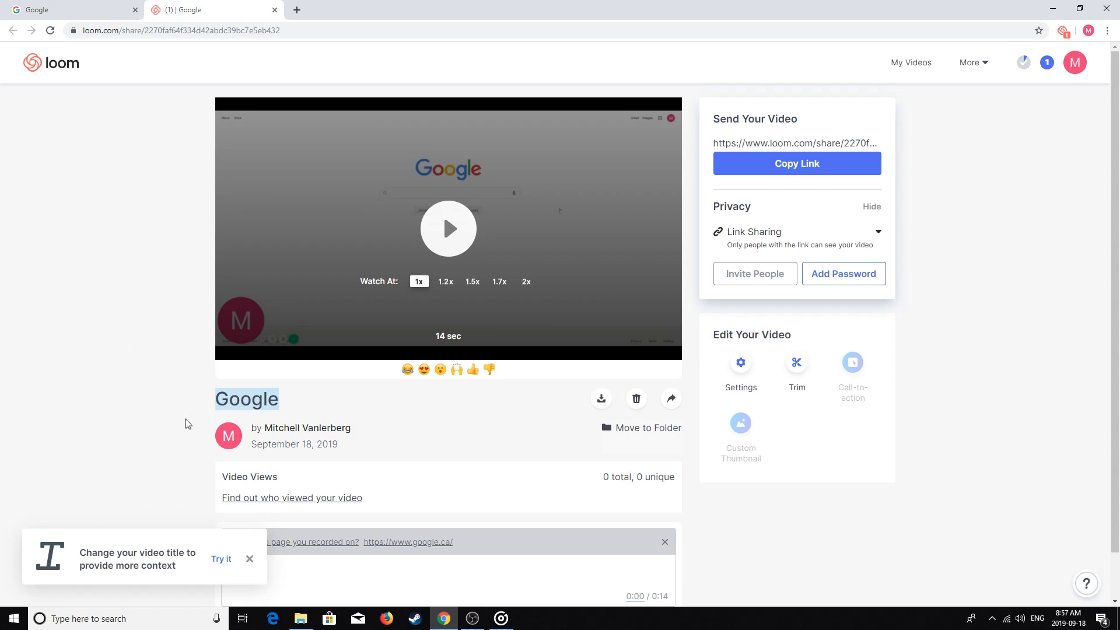
- On the loom.com share page, deselect the 'Google' title so the link is ready to copy
click(797, 163)
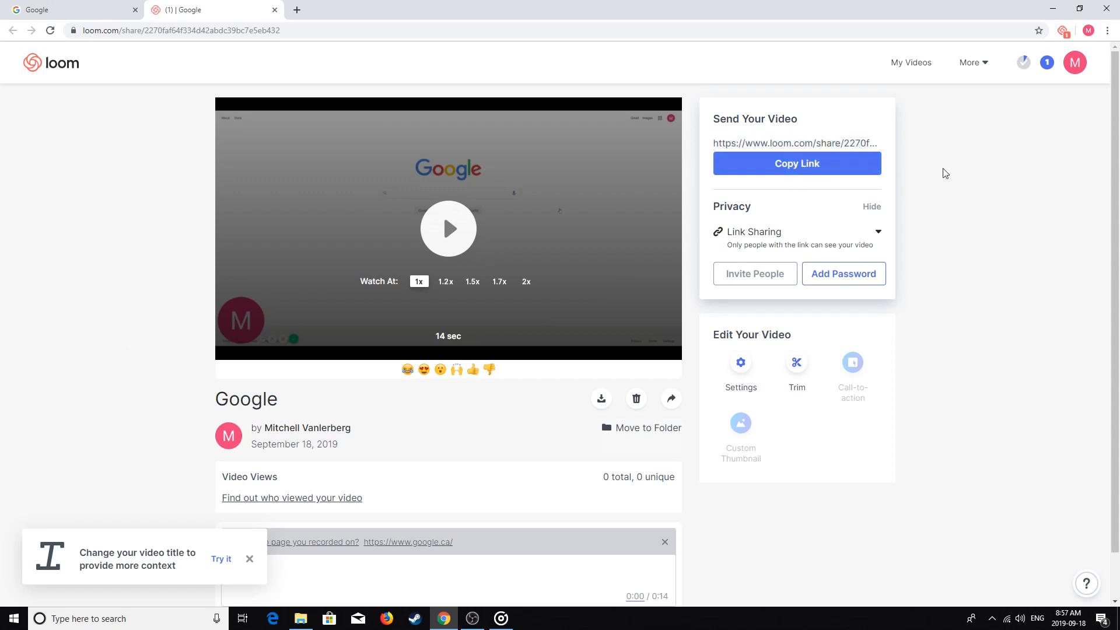
mouse_move(925, 175)
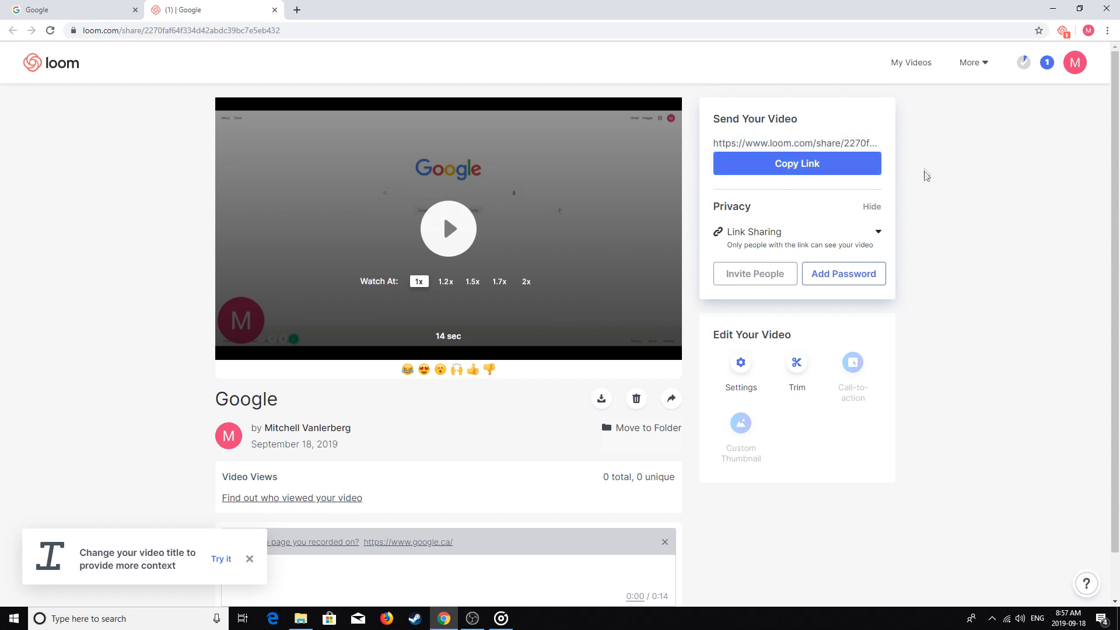